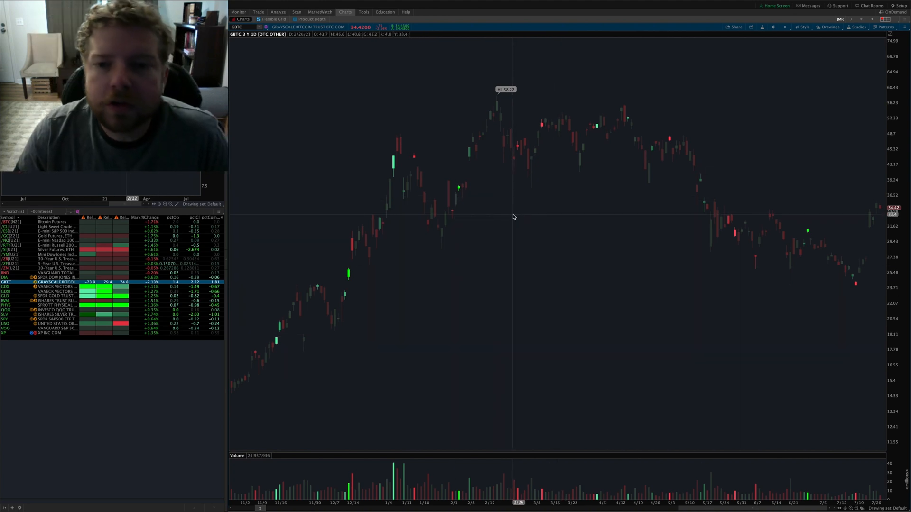
{"action": "mouse_move", "coordinate": [506, 229]}
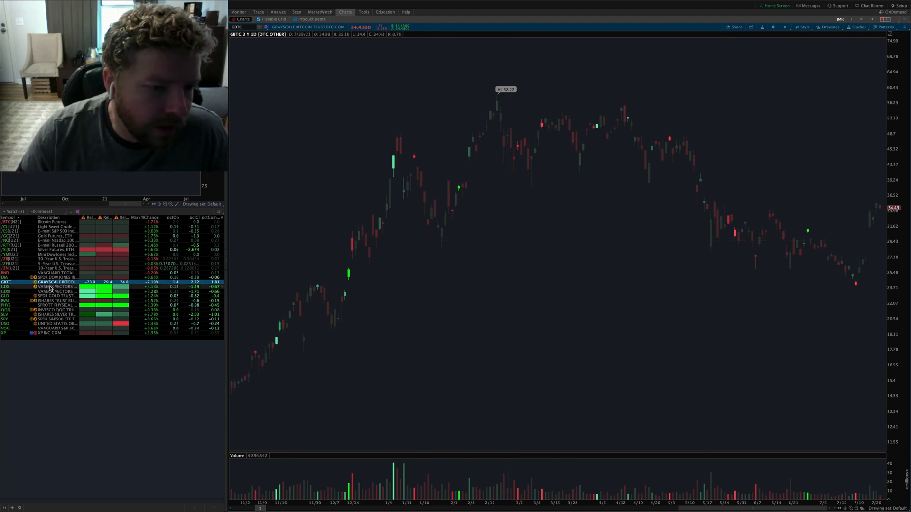
Step: Switch the watchlist chart through GDX to GDXJ and bring up the Style menu
{"action": "left_click", "coordinate": [6, 286]}
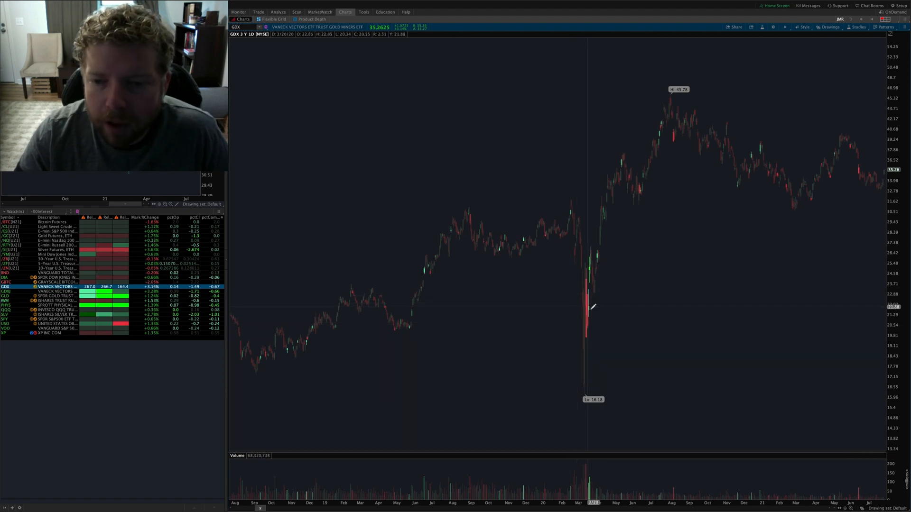
{"action": "mouse_move", "coordinate": [525, 152]}
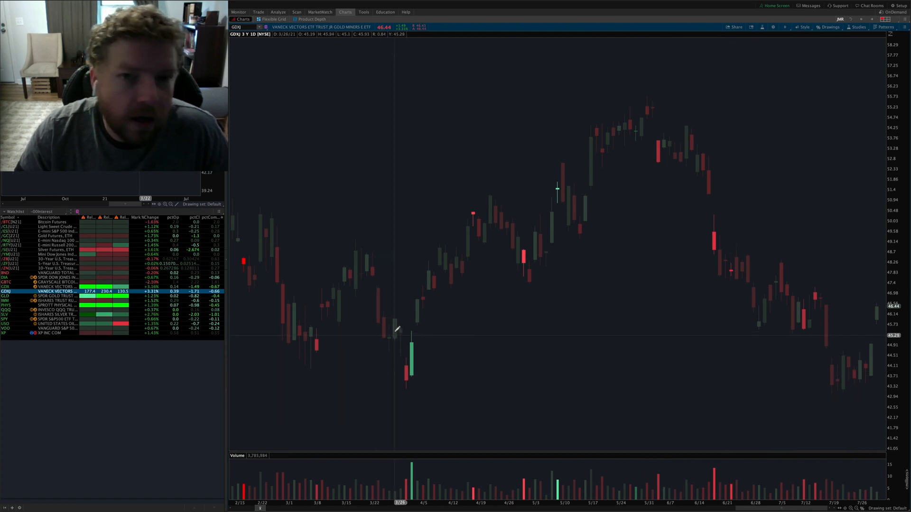
{"action": "mouse_move", "coordinate": [418, 287]}
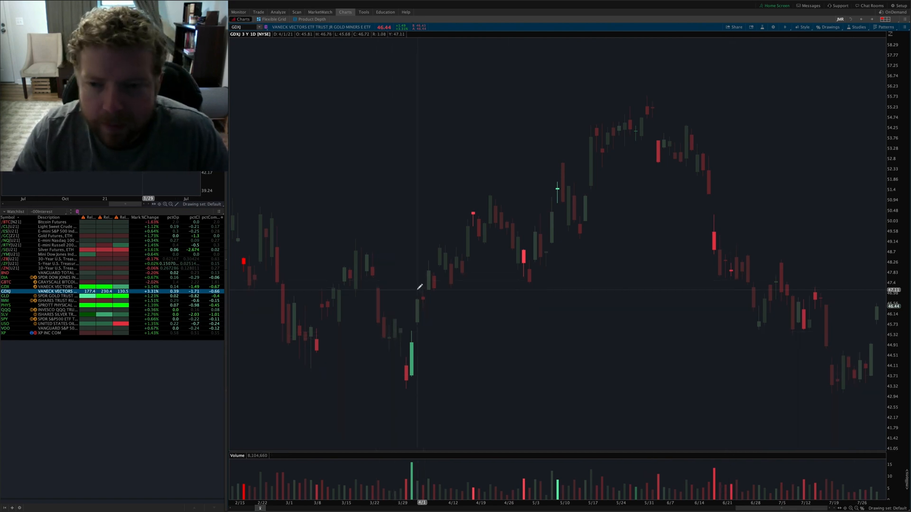
{"action": "mouse_move", "coordinate": [394, 274]}
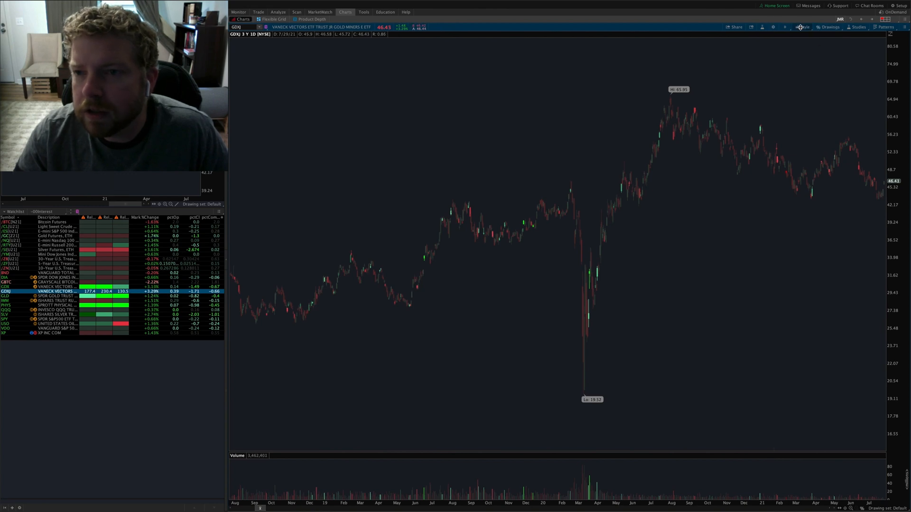
{"action": "left_click", "coordinate": [804, 27]}
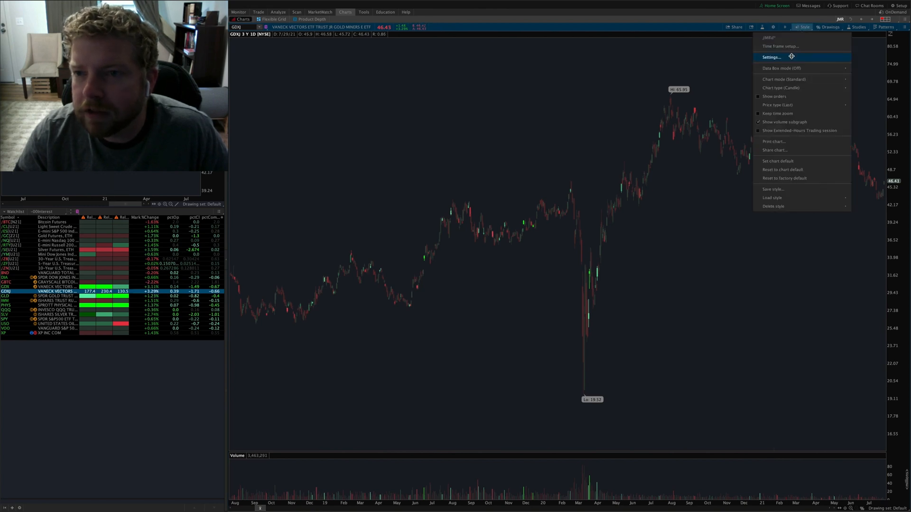
Step: Open Chart Settings from the Style menu and reposition the dialog over the chart
{"action": "left_click", "coordinate": [771, 57]}
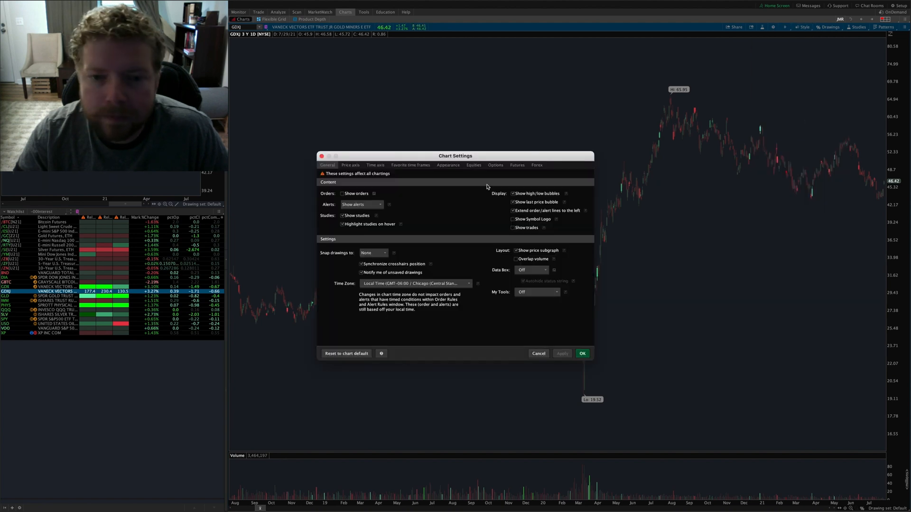
{"action": "left_click_drag", "start_coordinate": [454, 156], "coordinate": [530, 135]}
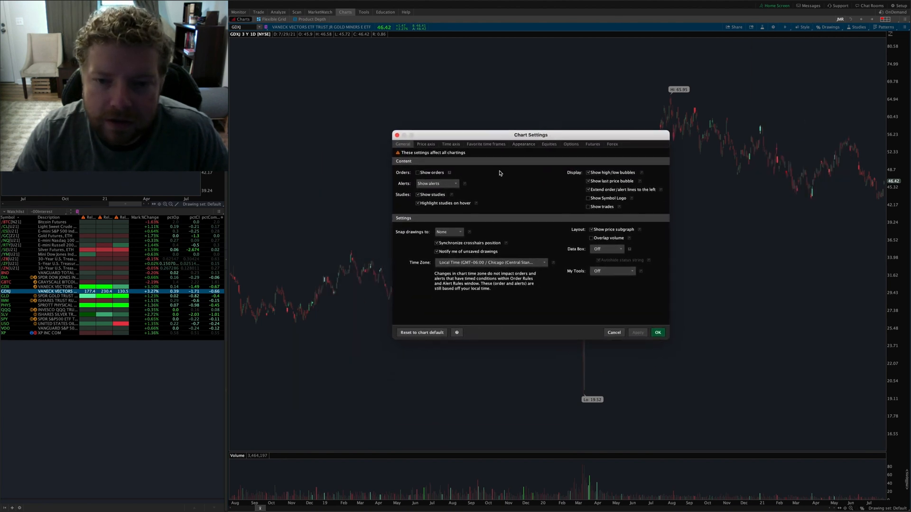
{"action": "mouse_move", "coordinate": [383, 95]}
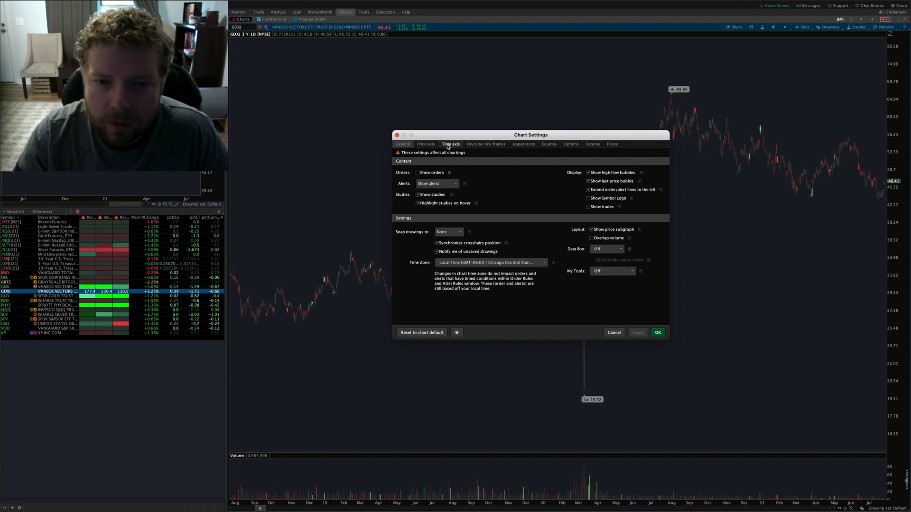
Step: Enable 'Keep time zoom' under the Time axis settings and apply with OK
{"action": "left_click", "coordinate": [450, 144]}
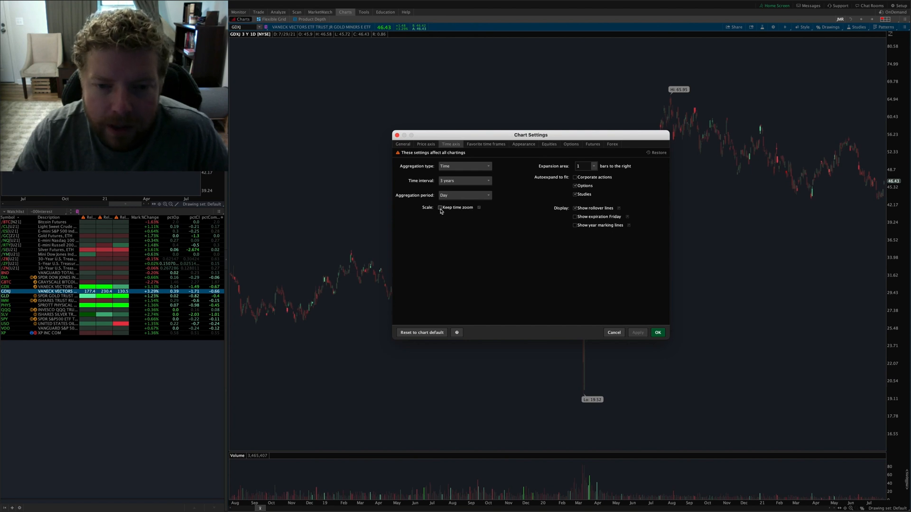
{"action": "left_click", "coordinate": [441, 208]}
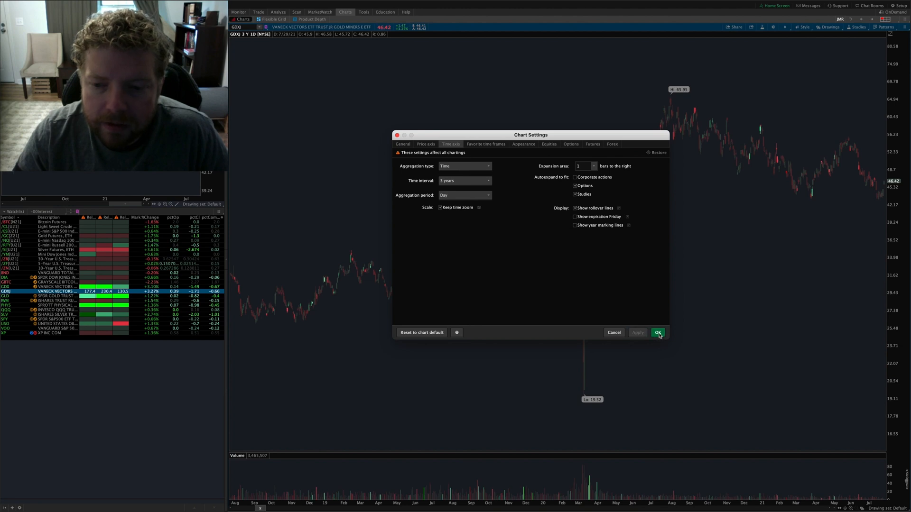
{"action": "left_click", "coordinate": [658, 332]}
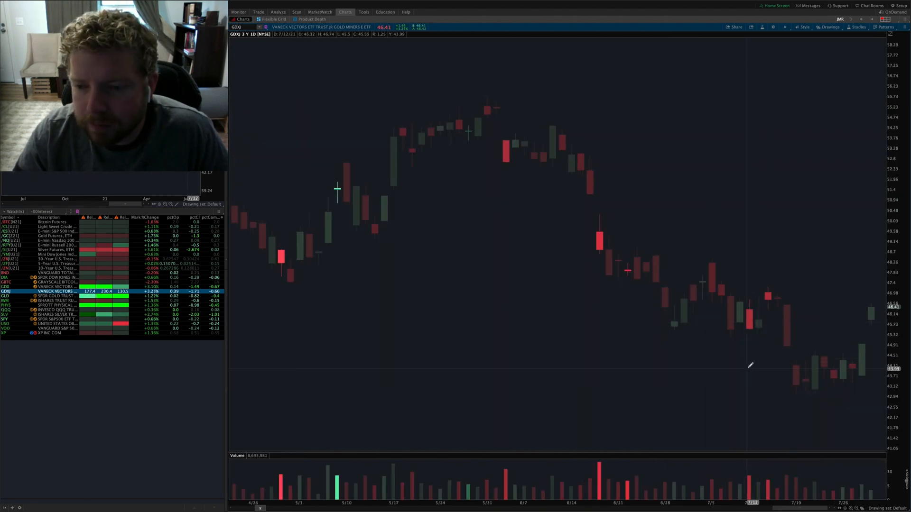
Step: Switch the zoomed chart to GDX, keeping the same recent date range
{"action": "left_click", "coordinate": [52, 296]}
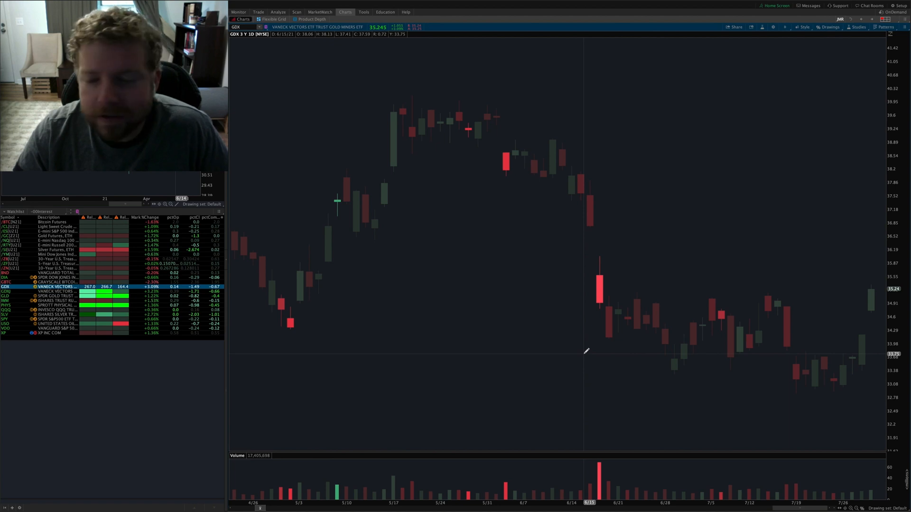
{"action": "mouse_move", "coordinate": [587, 351]}
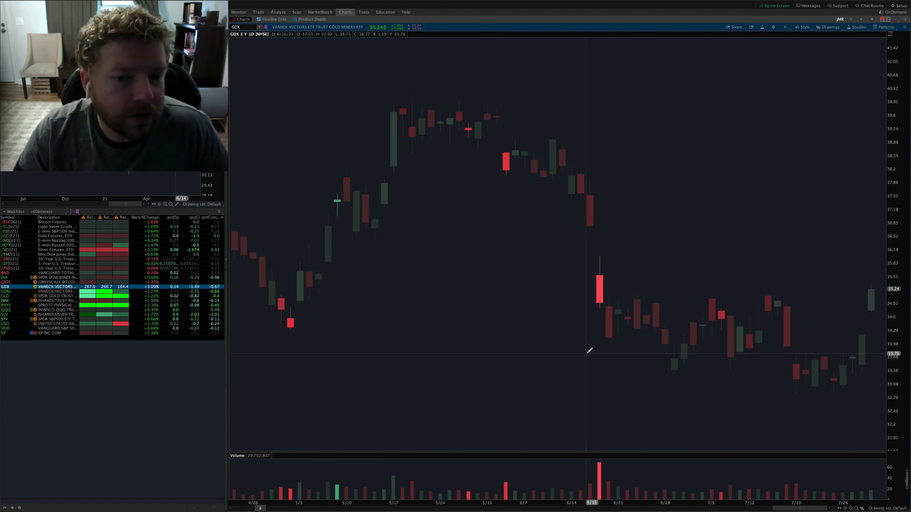
{"action": "mouse_move", "coordinate": [559, 350]}
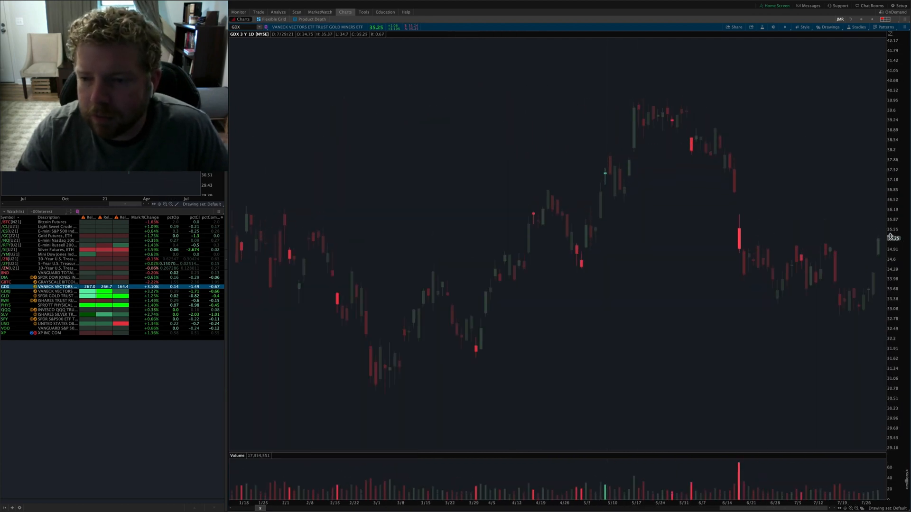
{"action": "mouse_move", "coordinate": [657, 304]}
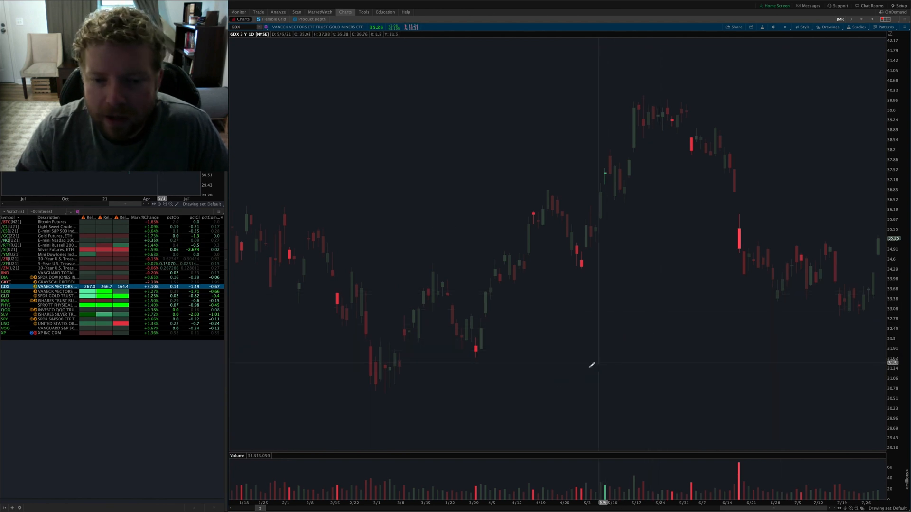
{"action": "mouse_move", "coordinate": [438, 386]}
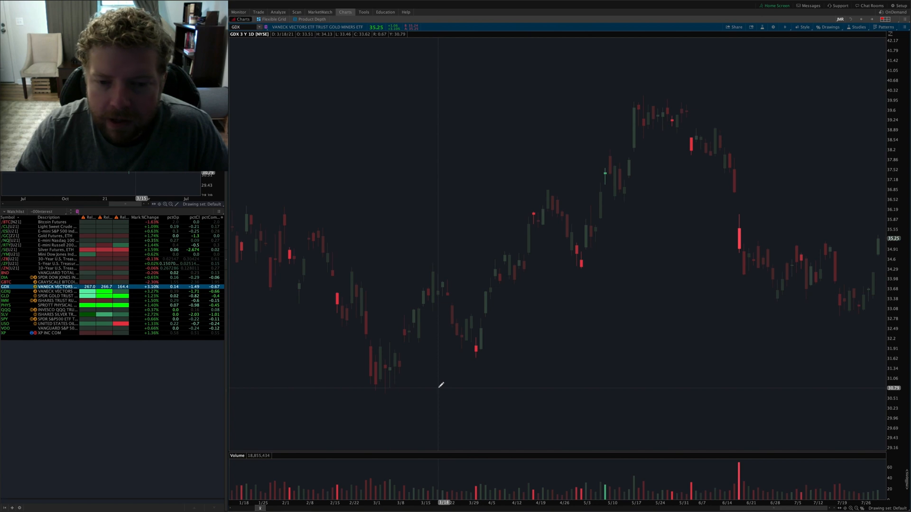